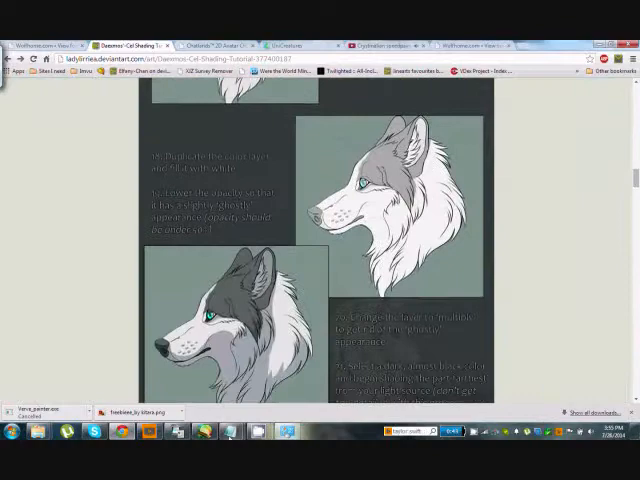
Return to the DeviantArt wolf tutorial and scroll down to its later shading steps
scroll(down, 3)
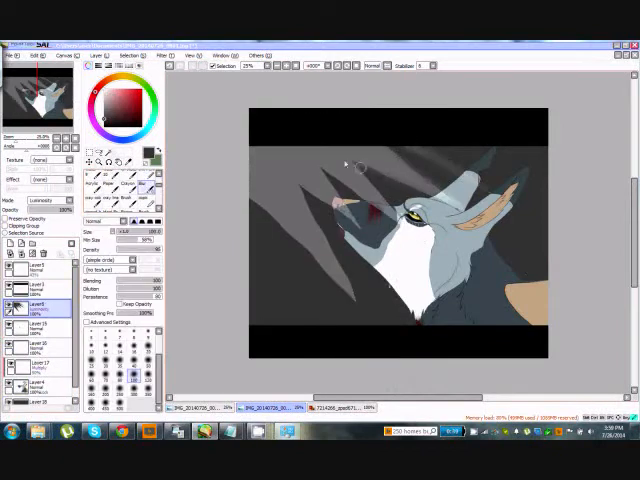
drag(344, 164, 364, 172)
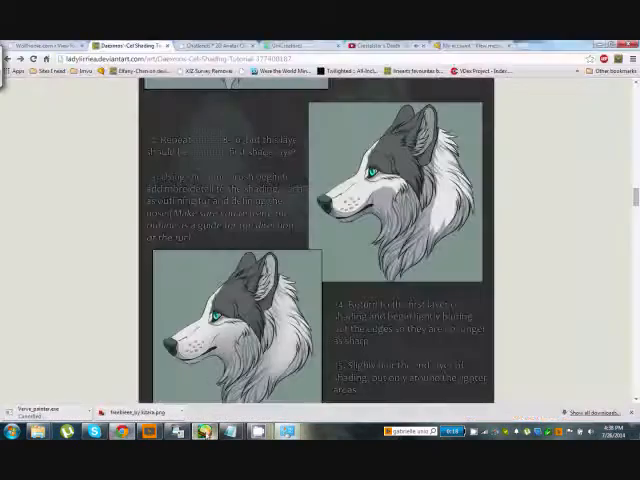
scroll(down, 3)
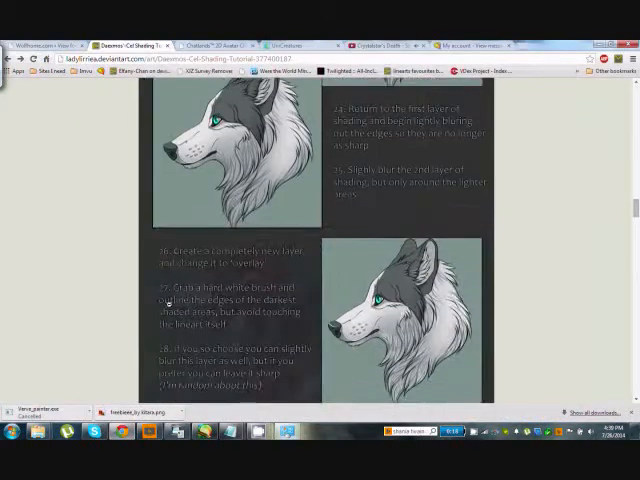